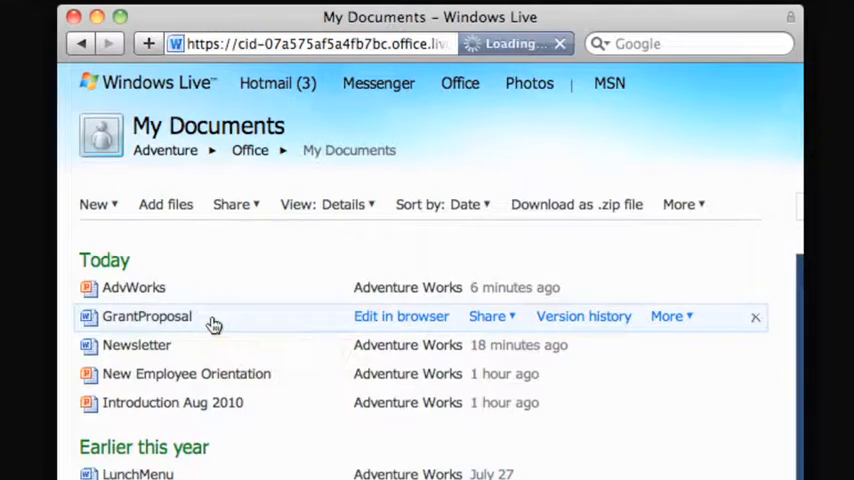
- Open the GrantProposal document from SkyDrive My Documents in the viewer
click(148, 316)
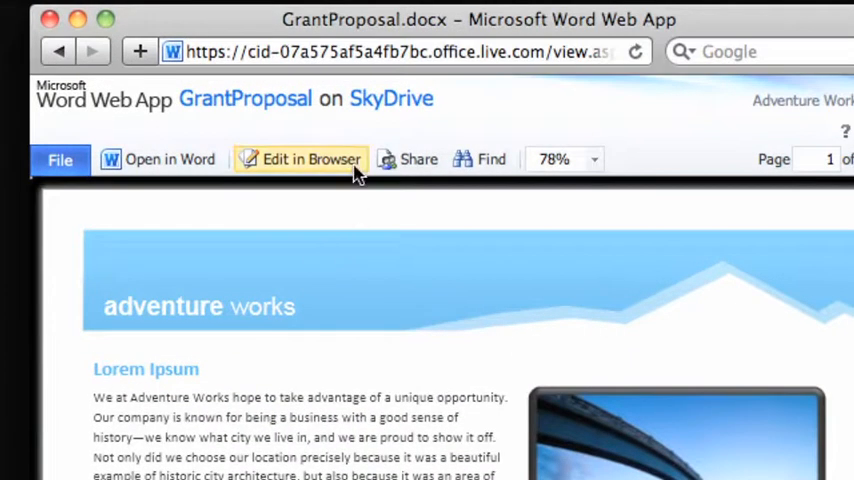
- Edit in browser, retitle the Lorem Ipsum heading to 'Grant Proposal', and open it in desktop Word
click(312, 160)
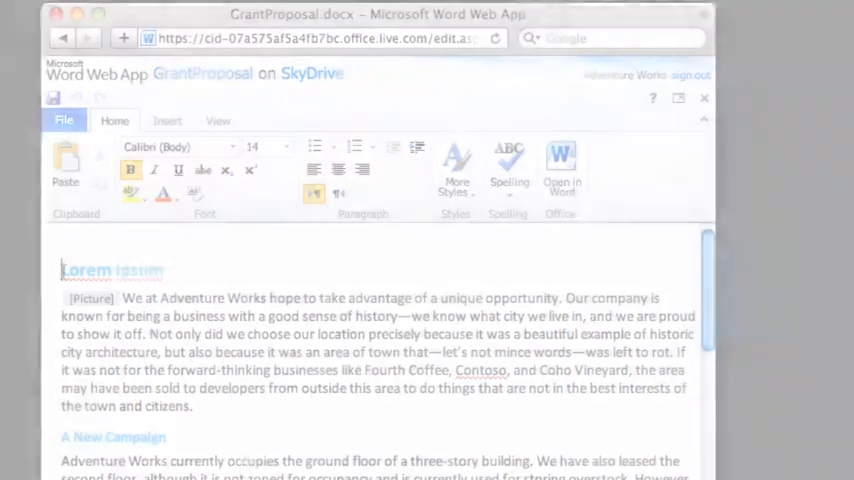
text(Grant Proposal)
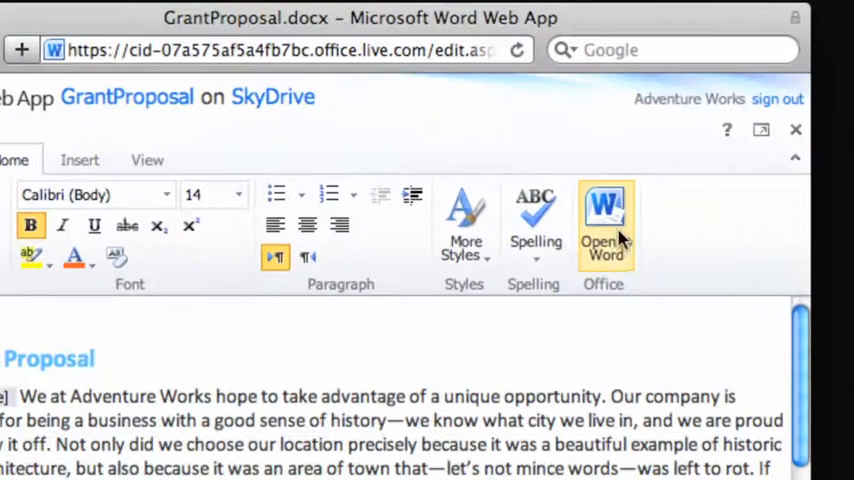
mouse_move(604, 220)
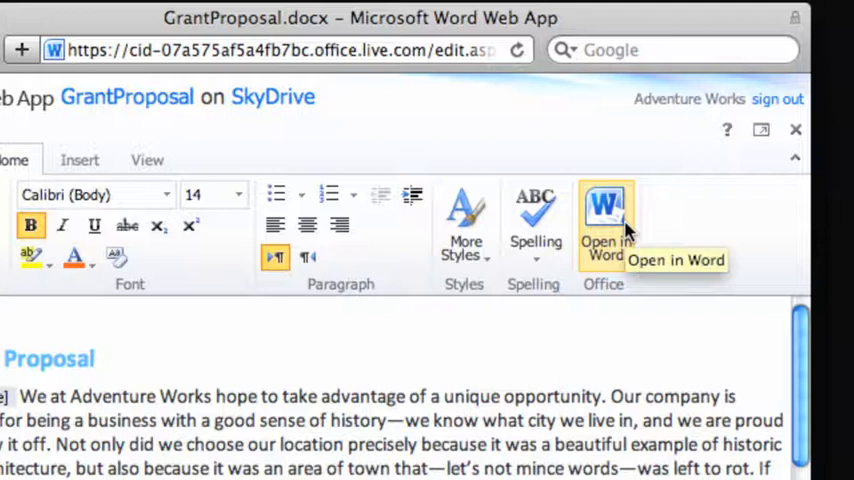
click(604, 210)
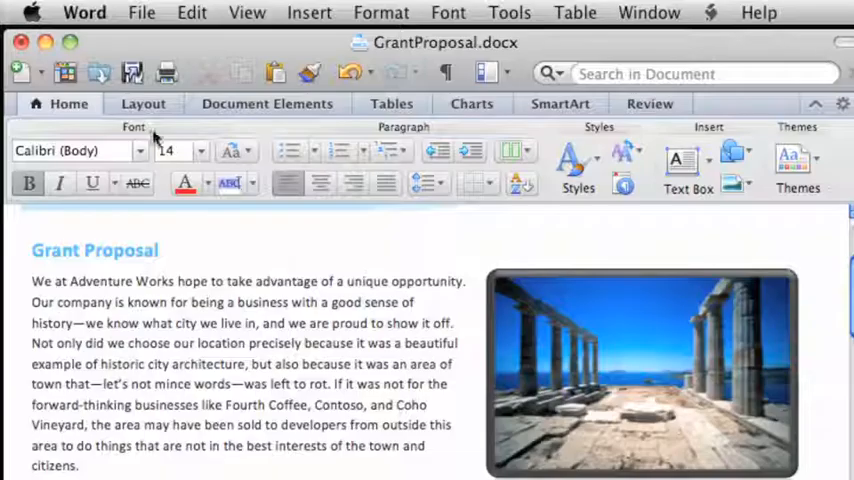
mouse_move(132, 72)
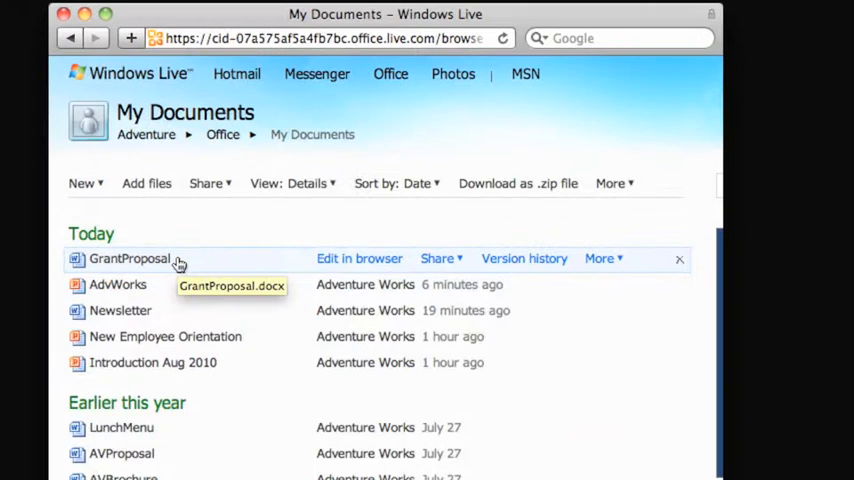
- Reopen the saved GrantProposal from SkyDrive to confirm the heading reads Grant Proposal
click(128, 258)
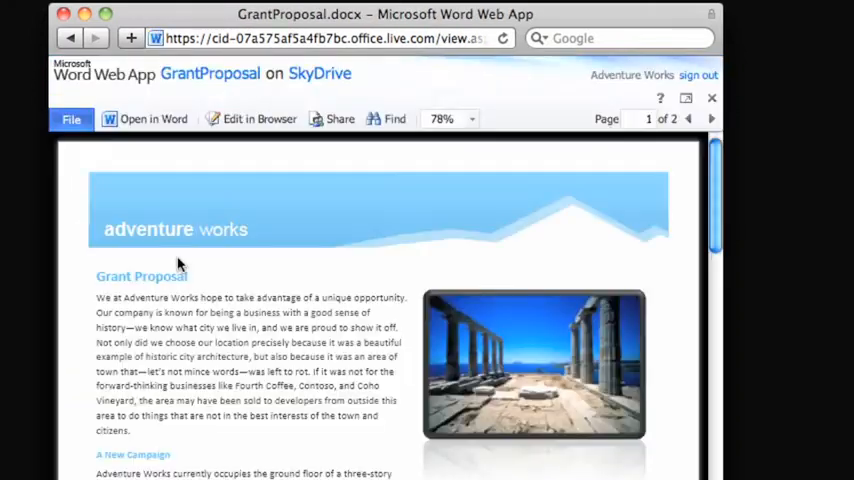